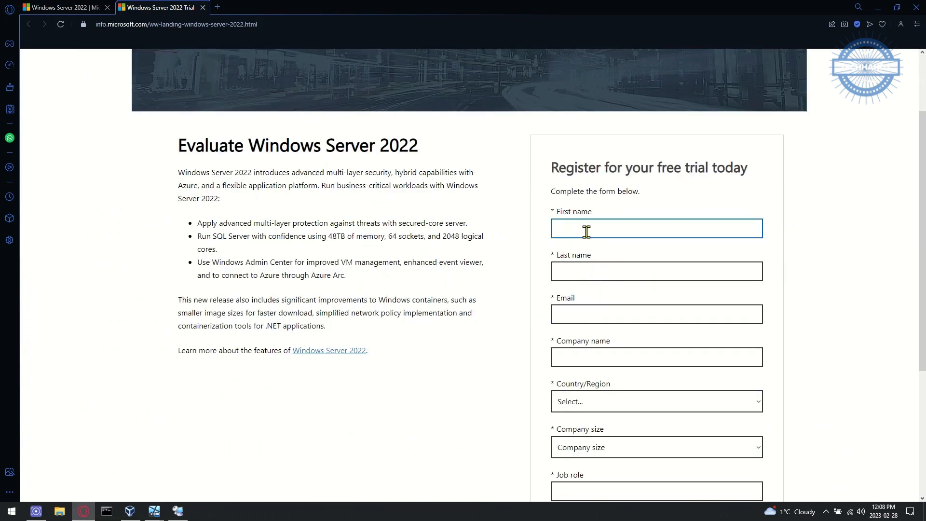
# Step: Fill in the remaining registration fields and submit the Windows Server 2022 trial form
pyautogui.write('tech')
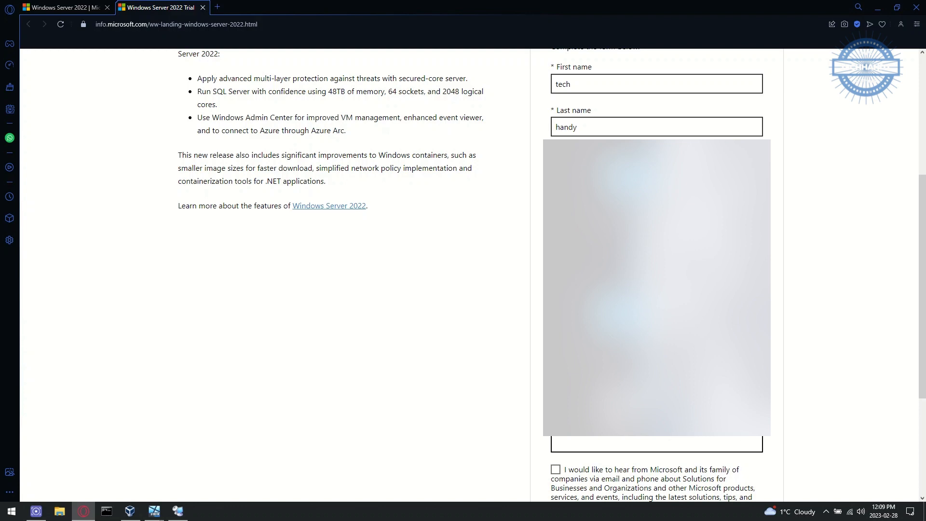
pyautogui.scroll(-3)
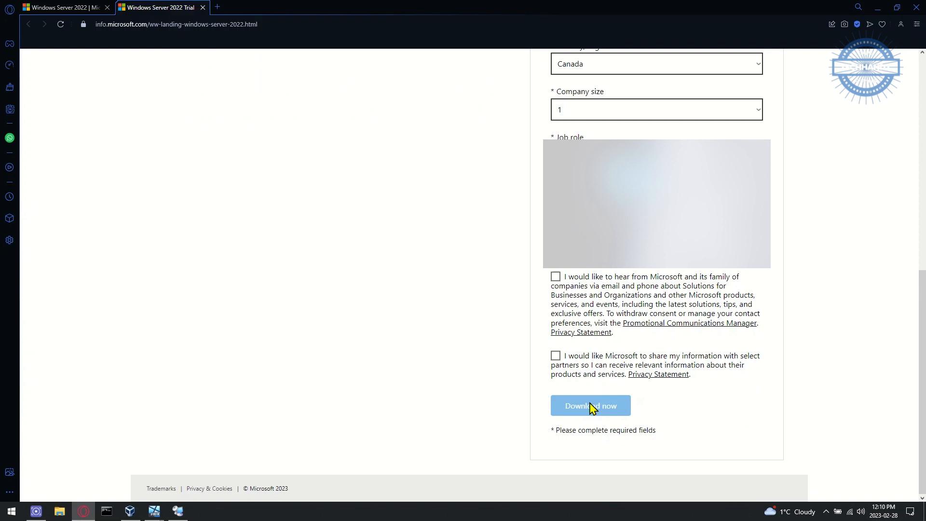
pyautogui.click(590, 405)
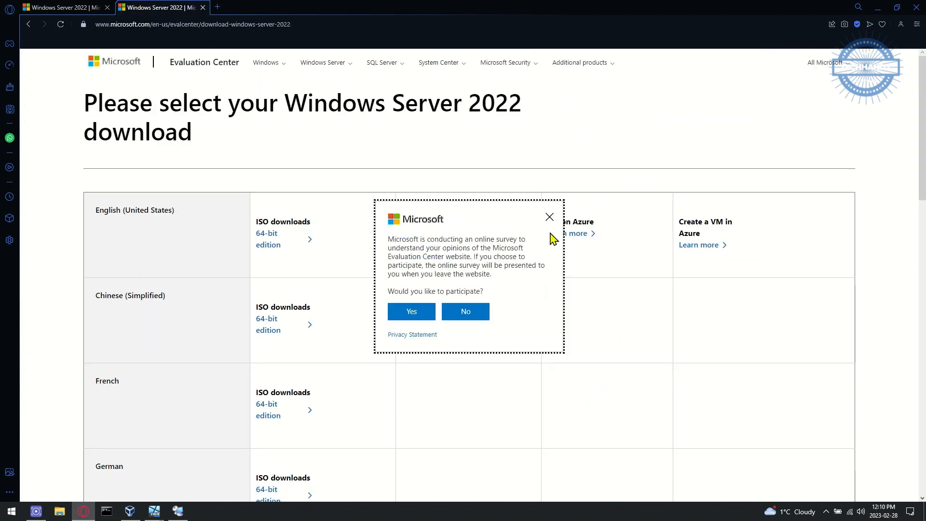
# Step: Decline the survey invitation and download the English (United States) 64-bit ISO
pyautogui.click(549, 216)
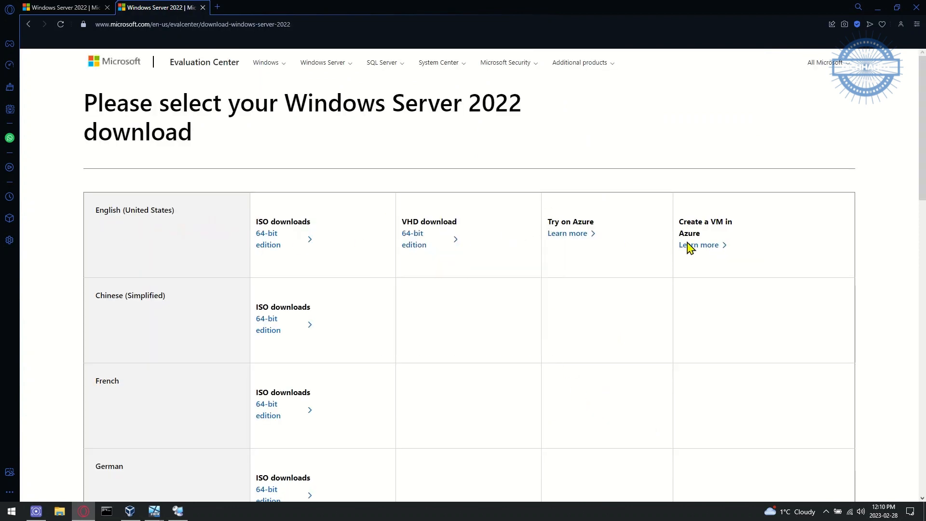
pyautogui.click(267, 240)
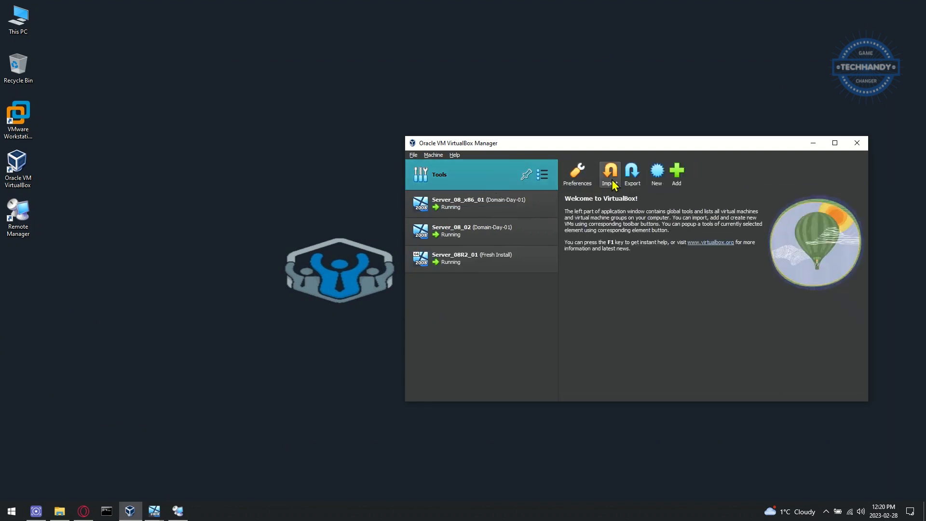
# Step: Start a new VM named Server_2022_01 and attach the downloaded Windows Server 2022 ISO
pyautogui.click(656, 174)
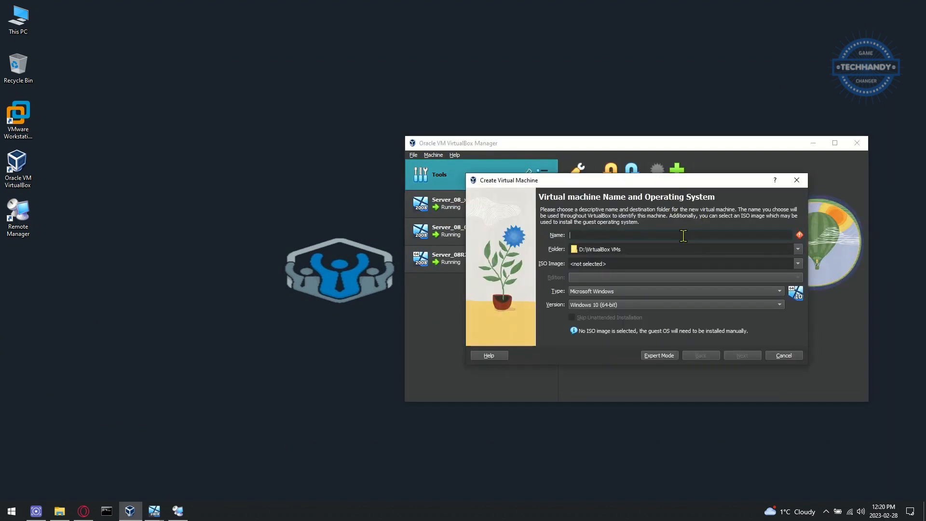
pyautogui.write('Server_2022_01')
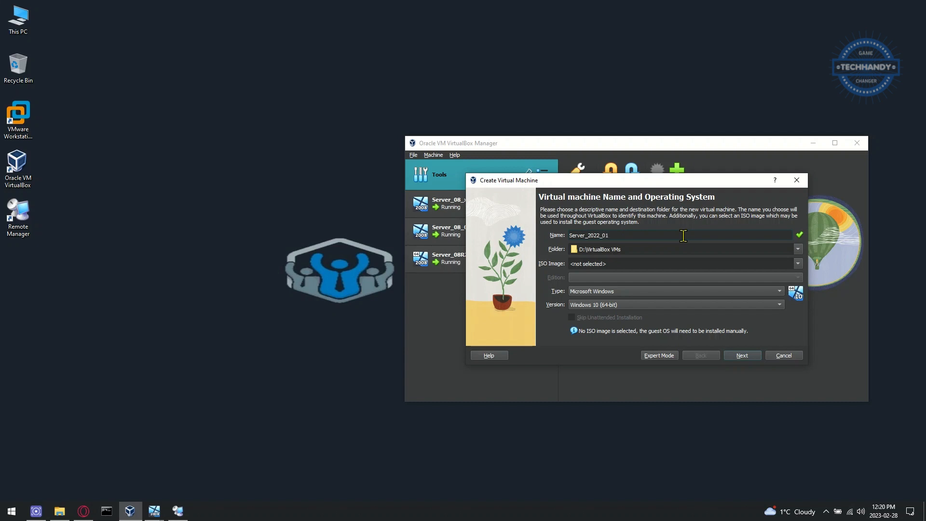
pyautogui.click(796, 277)
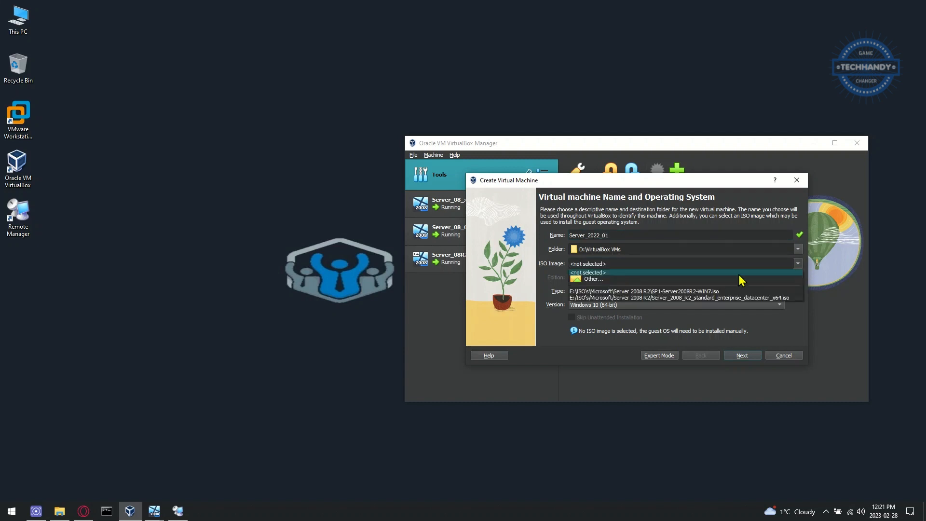
pyautogui.click(592, 278)
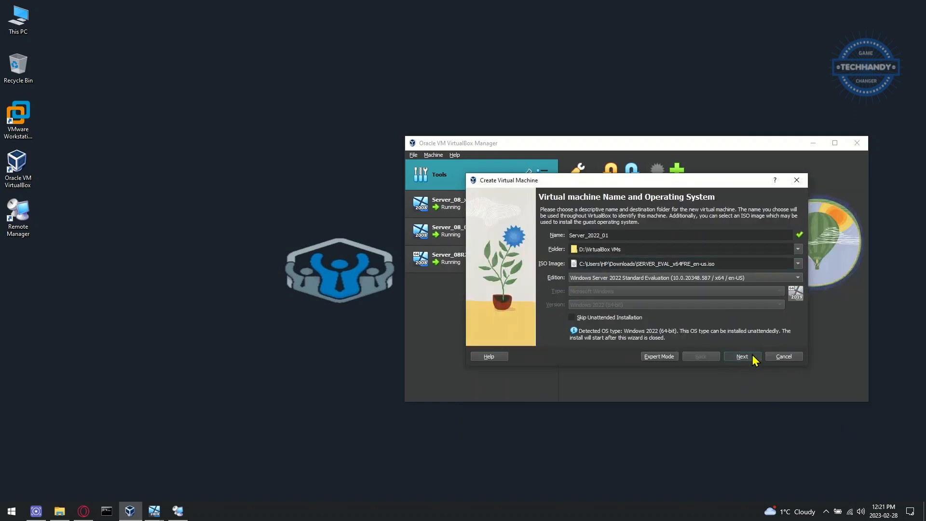
pyautogui.click(743, 356)
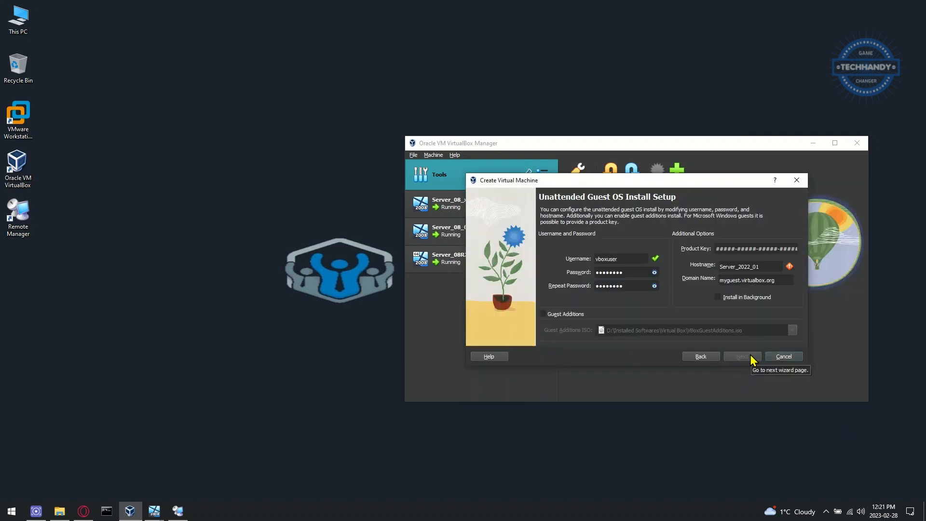
# Step: Skip unattended installation and create the VM with 6144 MB memory and 2 processors
pyautogui.click(700, 356)
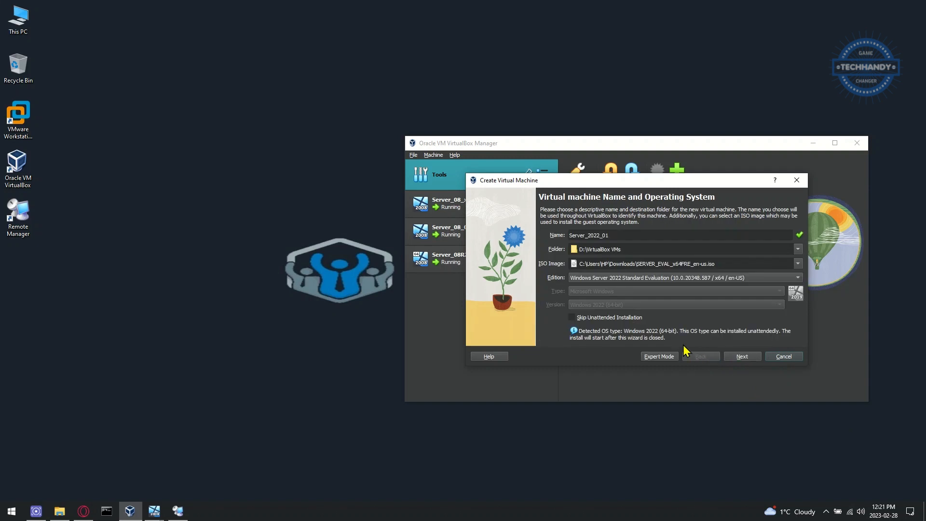
pyautogui.click(571, 317)
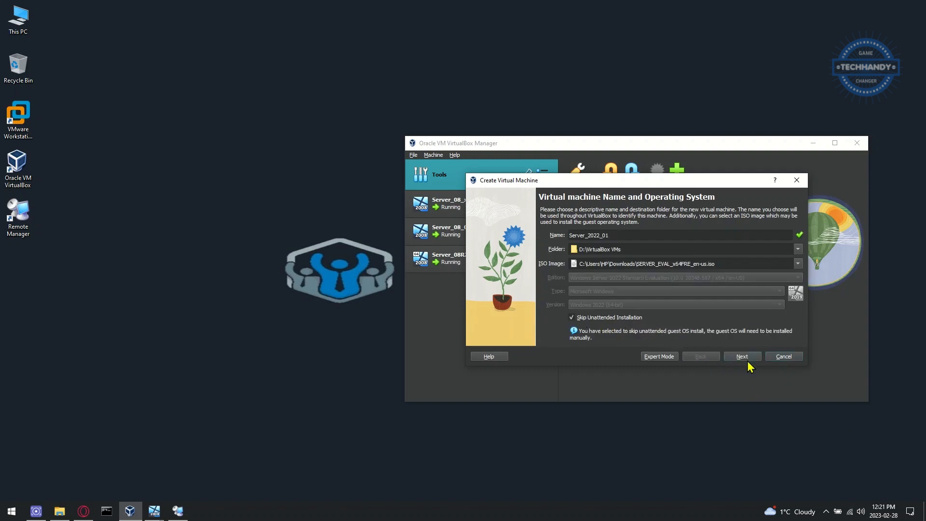
pyautogui.click(742, 355)
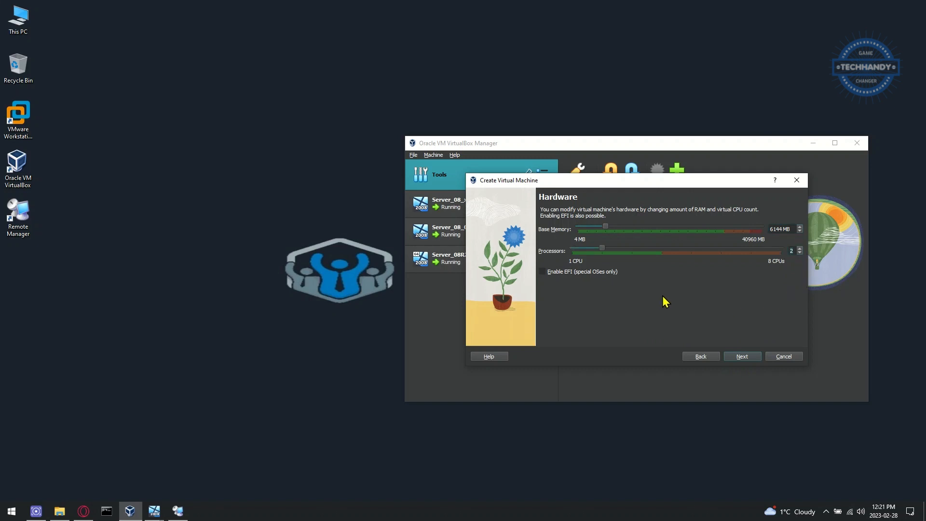
pyautogui.moveTo(749, 357)
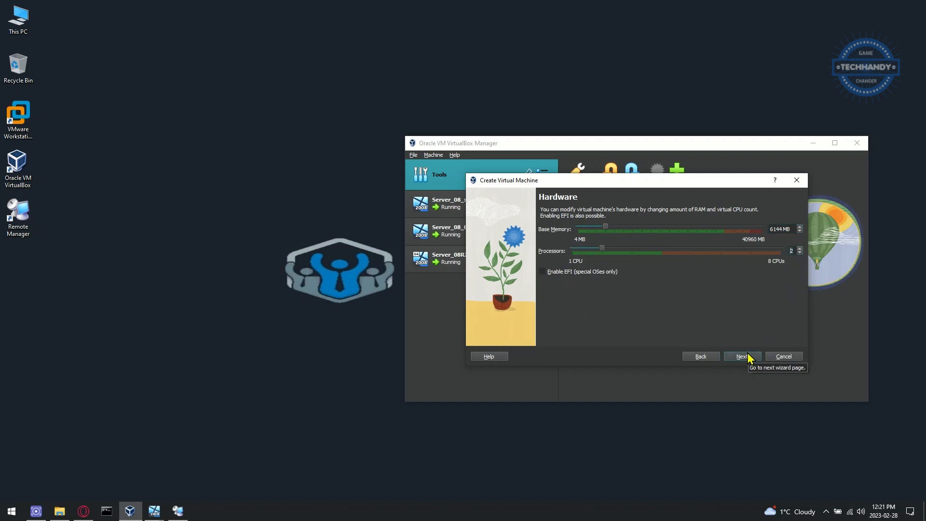
pyautogui.click(742, 356)
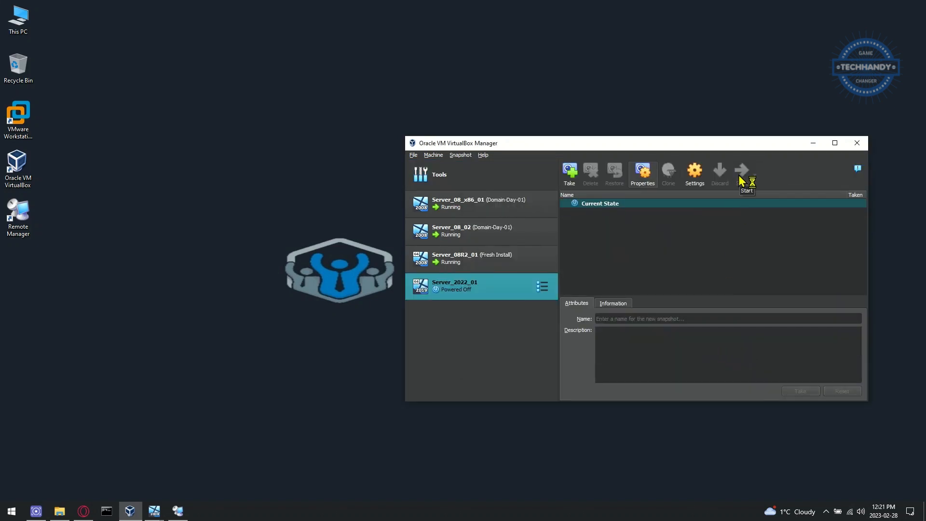
# Step: Start Server_2022_01 so it boots from the ISO into Windows Server setup
pyautogui.click(742, 172)
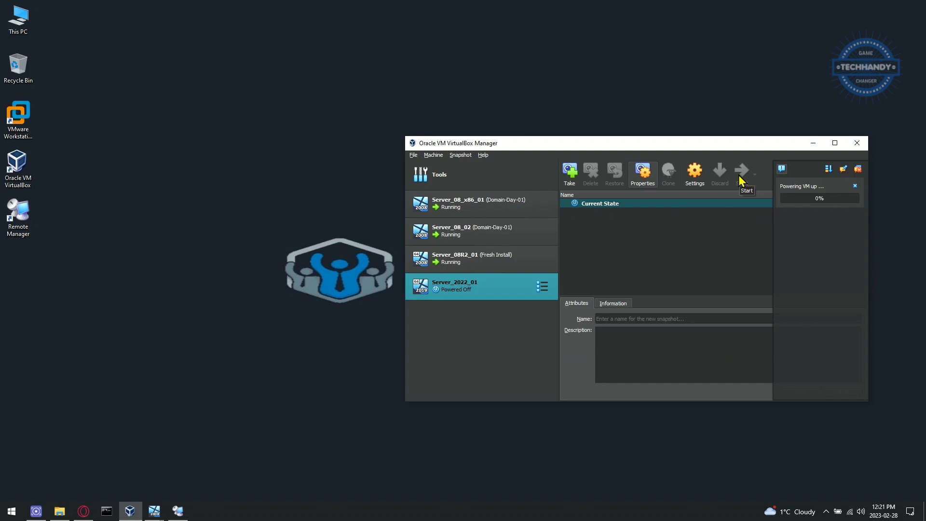
pyautogui.click(741, 172)
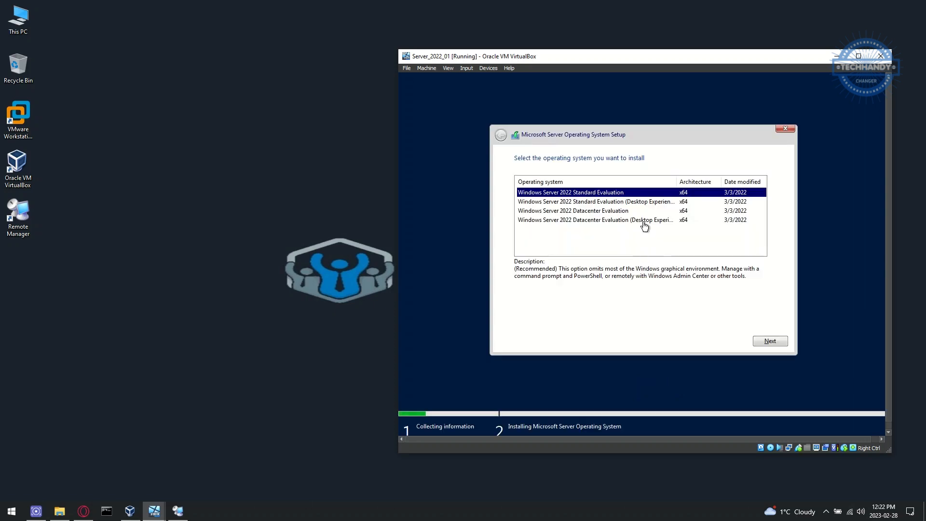
# Step: Select Windows Server 2022 Standard Evaluation (Desktop Experience) and continue to drive selection
pyautogui.click(595, 201)
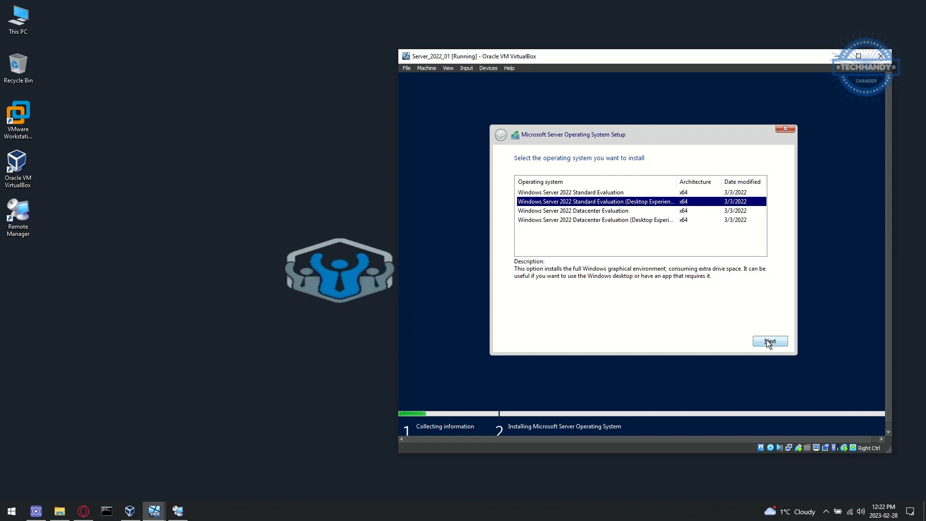
pyautogui.click(770, 341)
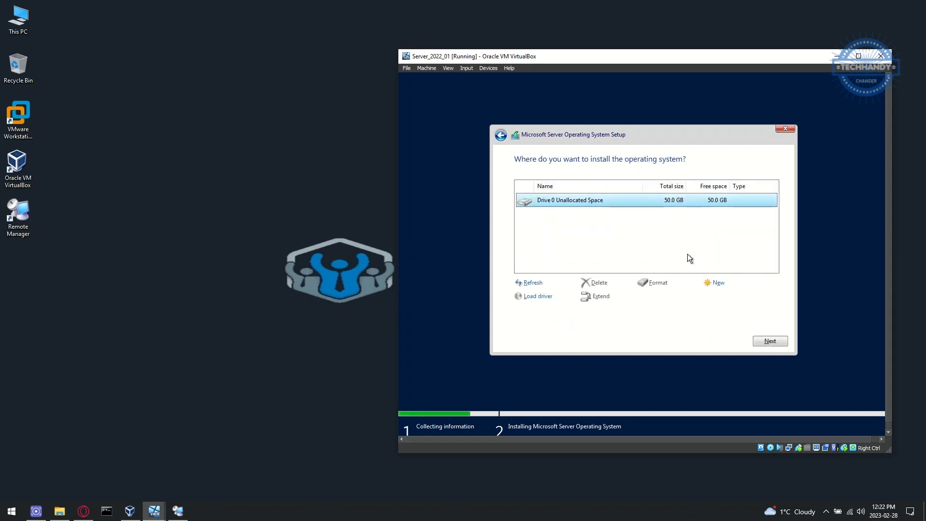
# Step: Create a full-size partition on the 50 GB drive and install Windows onto it
pyautogui.click(717, 282)
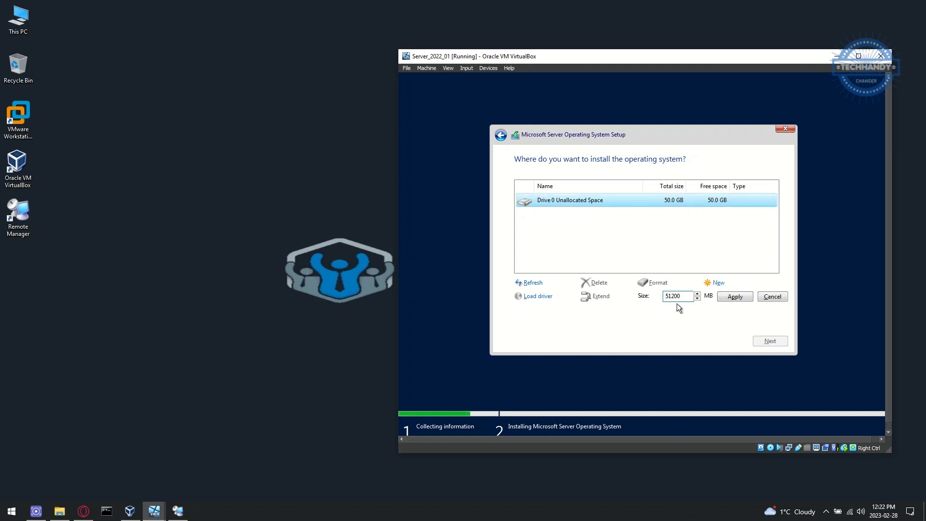
pyautogui.click(735, 296)
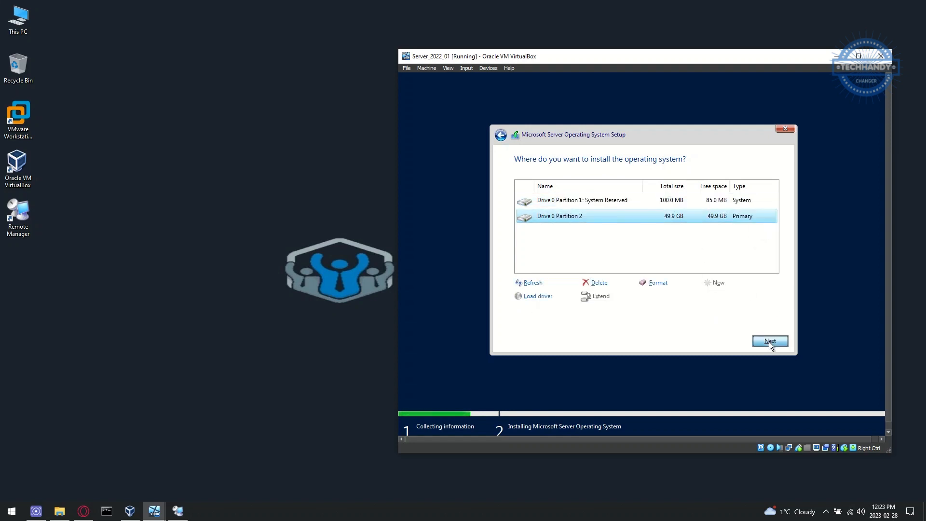
pyautogui.click(769, 341)
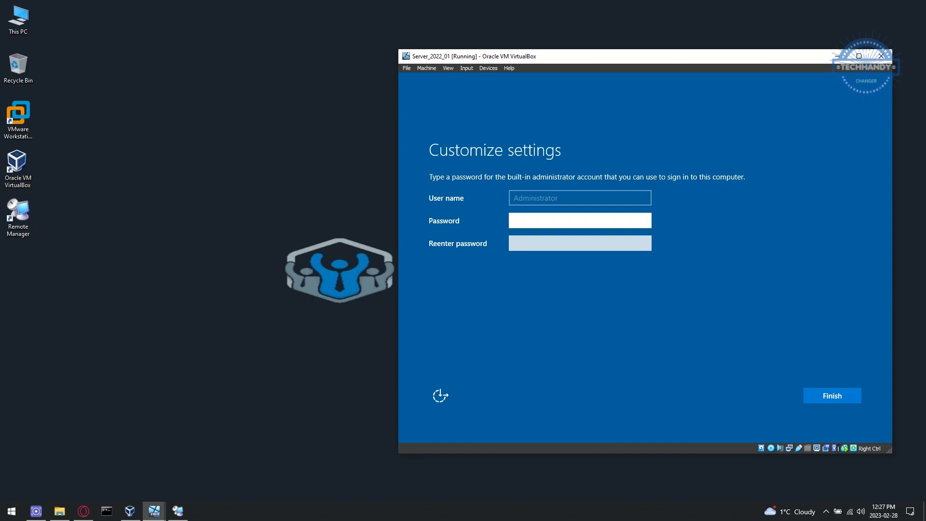
# Step: Set the Administrator password and finish setup, reaching the lock screen
pyautogui.write('password')
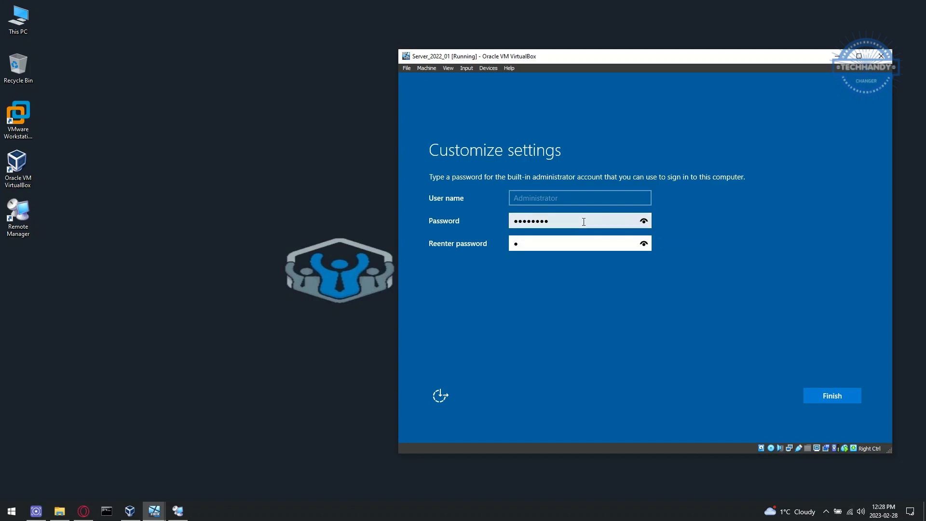
pyautogui.click(832, 396)
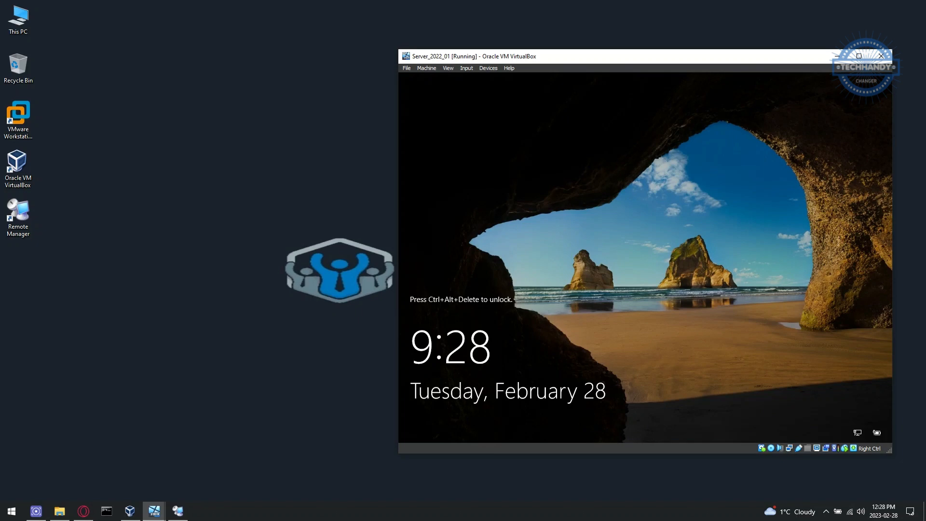
# Step: Sign in as Administrator, allow network discovery, and run winver from the Run dialog
pyautogui.click(467, 68)
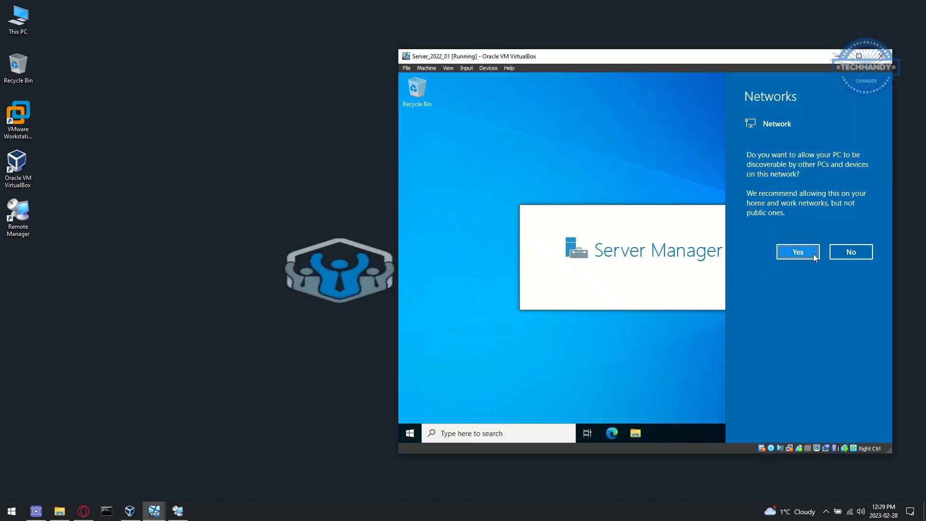
pyautogui.click(798, 252)
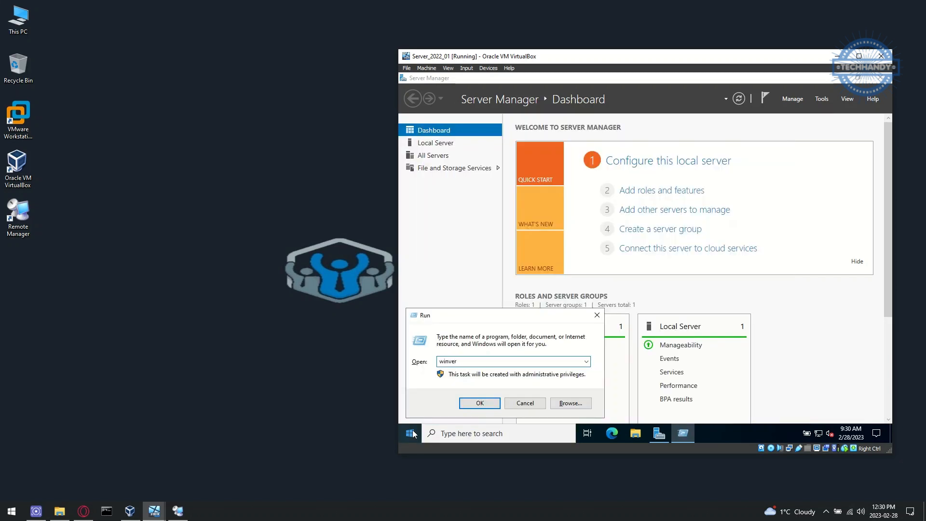
pyautogui.click(479, 403)
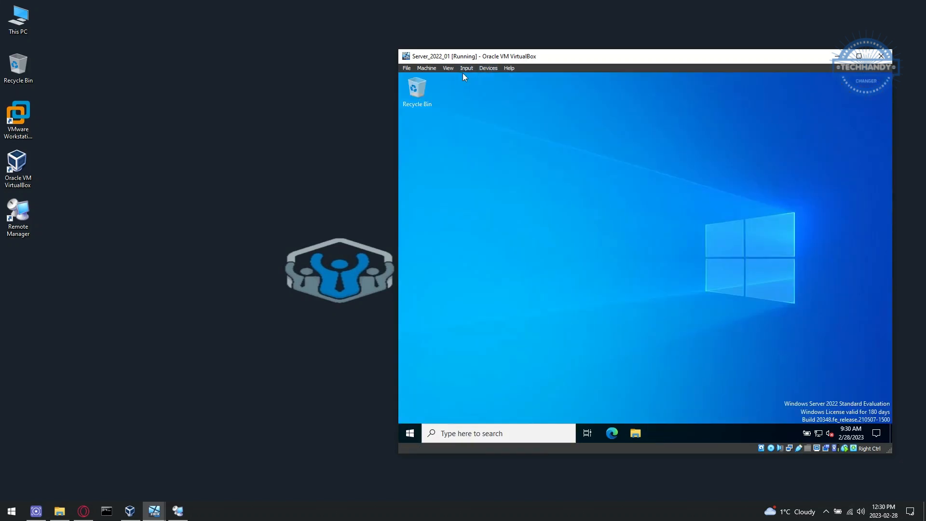
pyautogui.moveTo(729, 437)
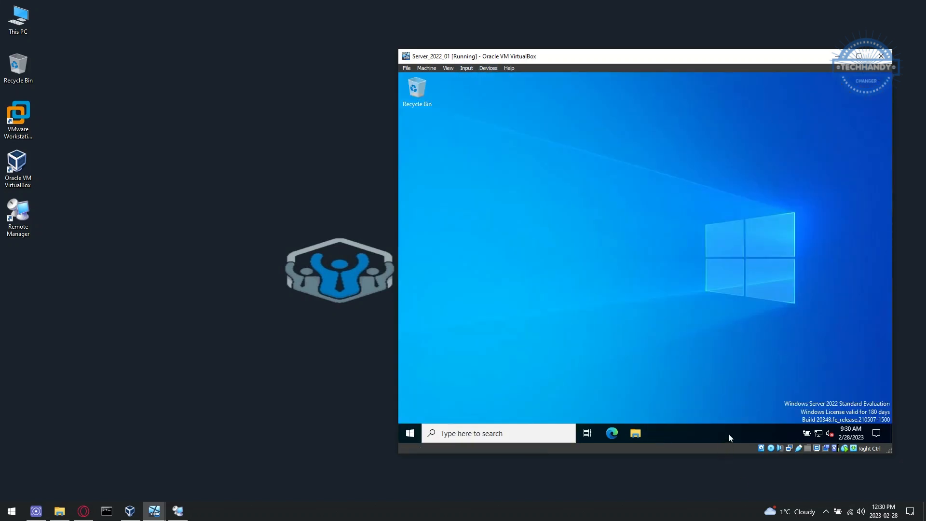
# Step: Install VirtualBox Guest Additions 7.0.6, reboot, and dismiss the lock screen to the sign-in prompt
pyautogui.click(634, 433)
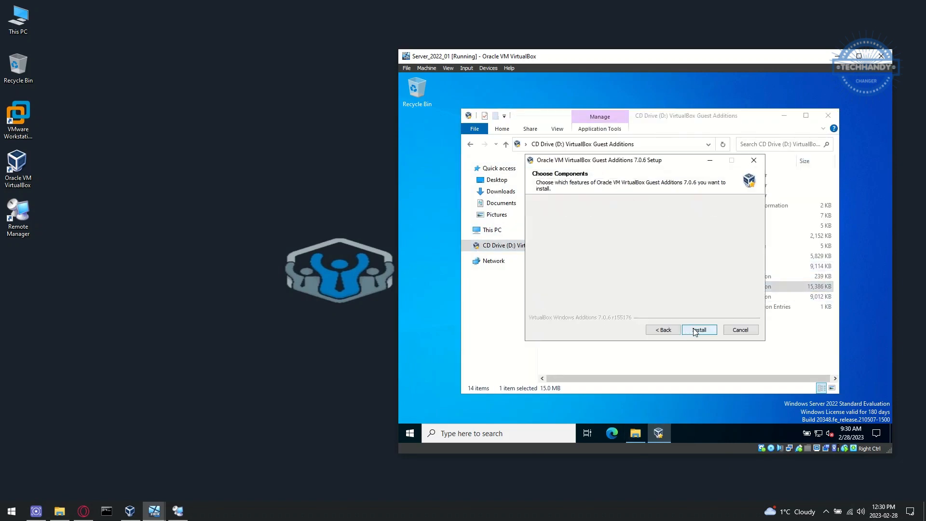
pyautogui.click(699, 329)
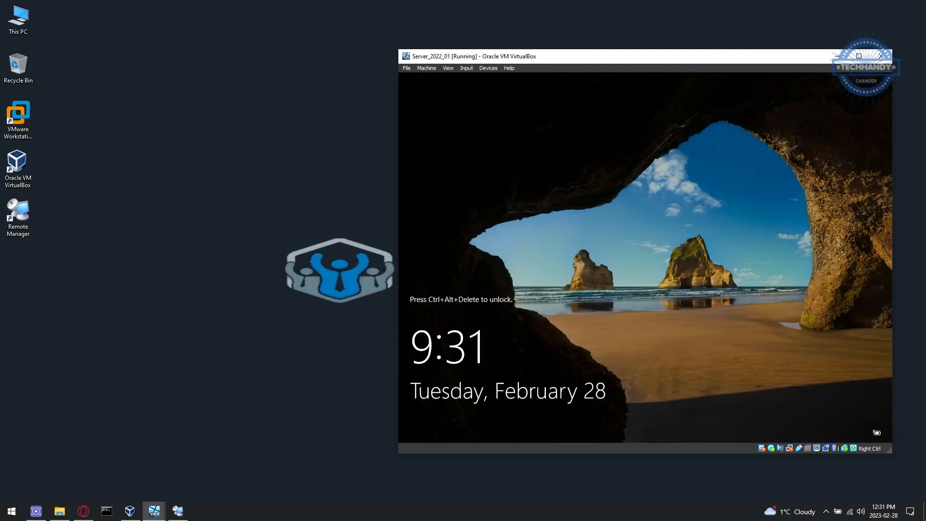
pyautogui.press('Ctrl+Alt+Delete')
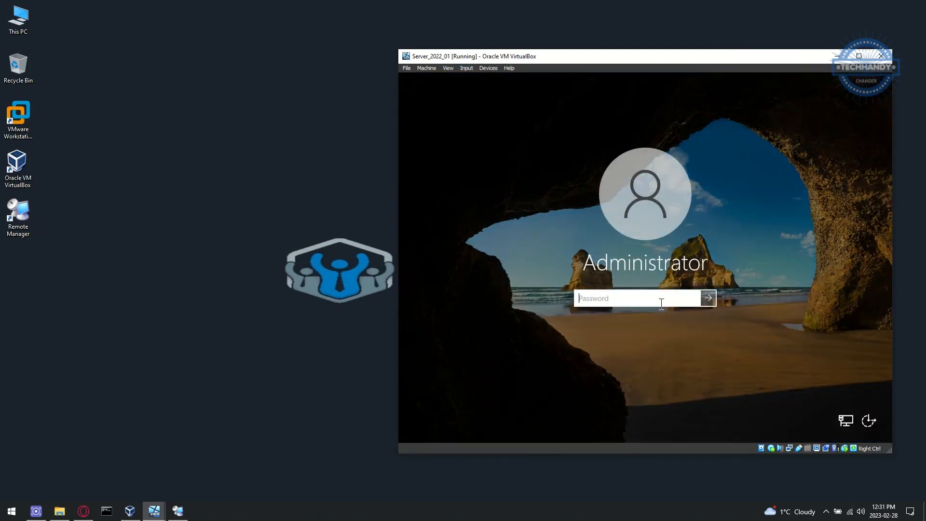